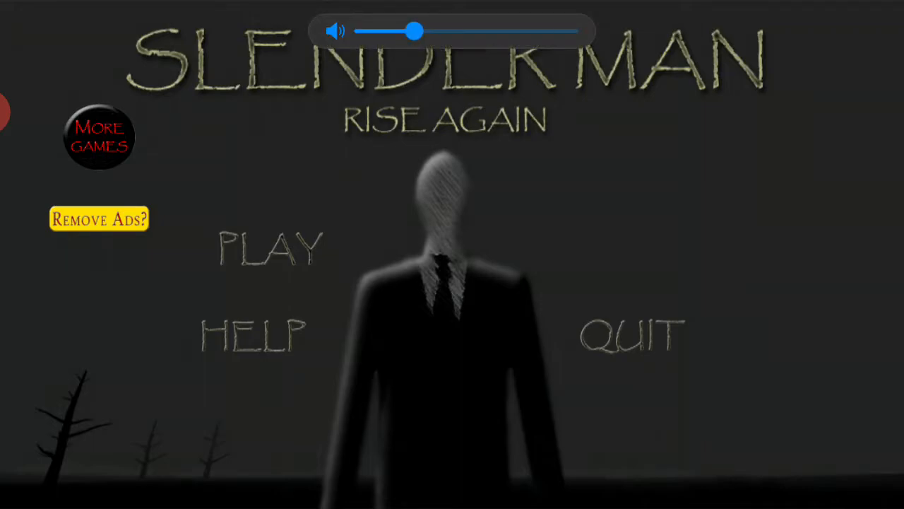
Step: Start a new game via PLAY, entering the foggy forest with 0 of 8 pages
{"action": "left_click", "coordinate": [268, 246]}
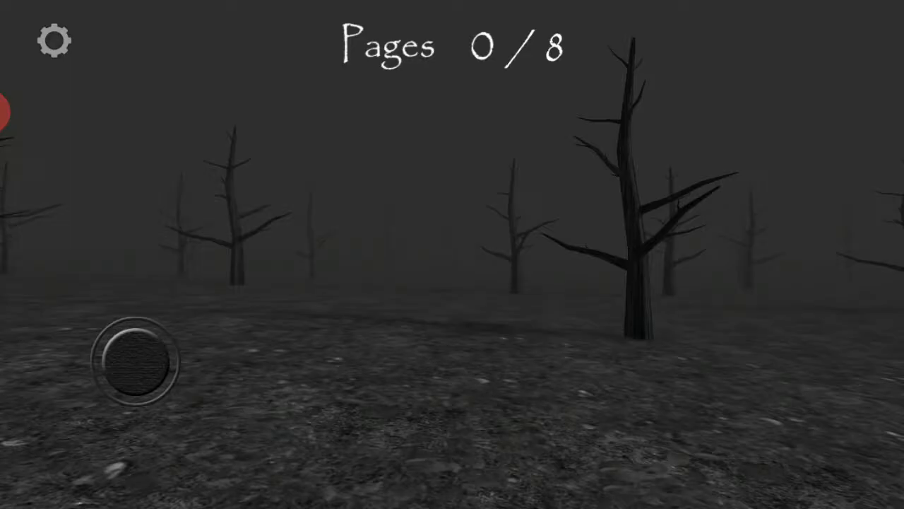
Step: Raise the Controls sensitivity slider from the middle to near maximum and confirm with OK
{"action": "left_click", "coordinate": [53, 39]}
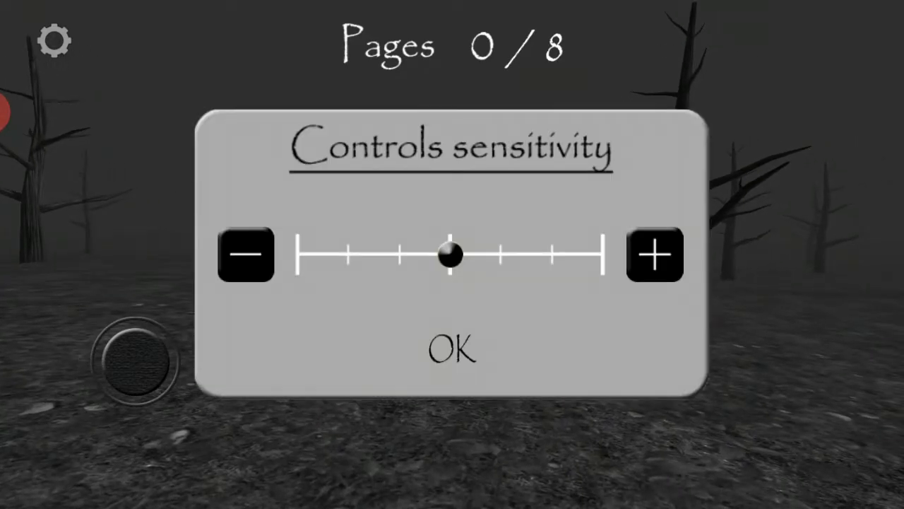
{"action": "left_click", "coordinate": [452, 349]}
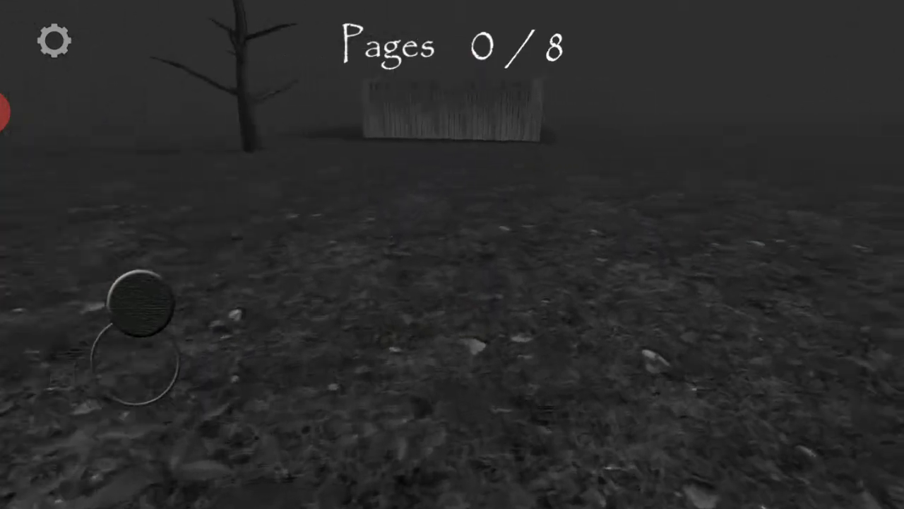
{"action": "left_click", "coordinate": [54, 40]}
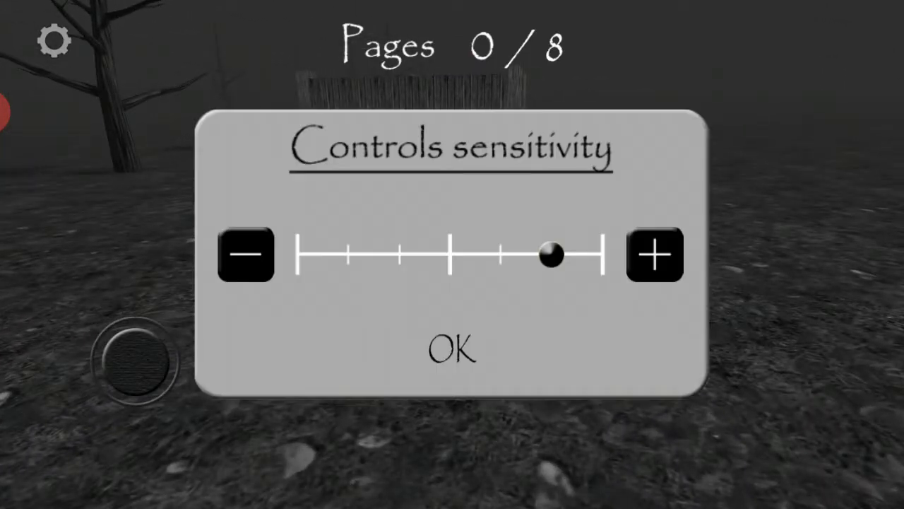
{"action": "left_click", "coordinate": [452, 349]}
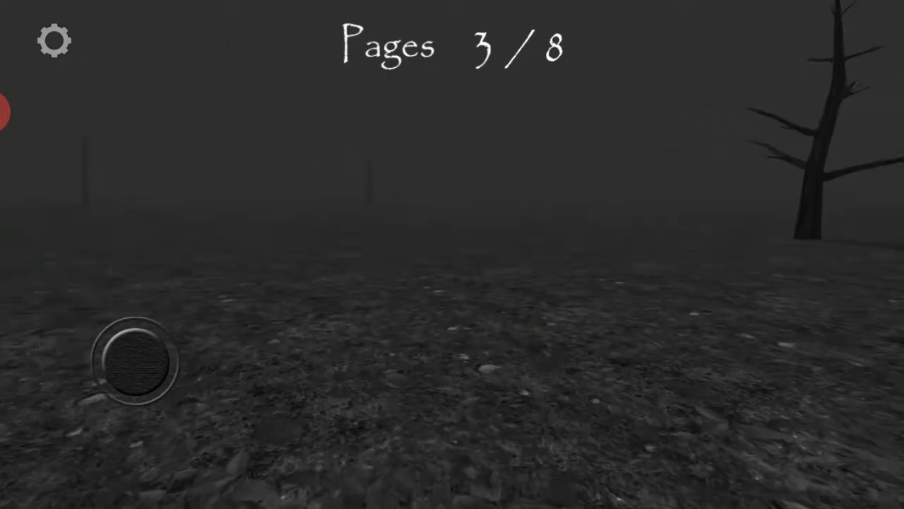
Step: Walk forward through the foggy forest with the joystick, hunting pages four to six
{"action": "left_click_drag", "start_coordinate": [138, 362], "coordinate": [172, 304]}
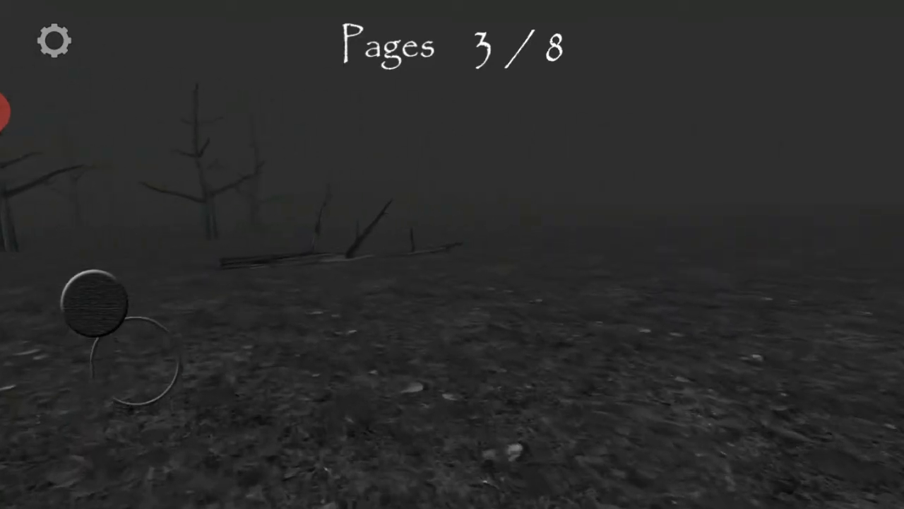
{"action": "left_click", "coordinate": [53, 40]}
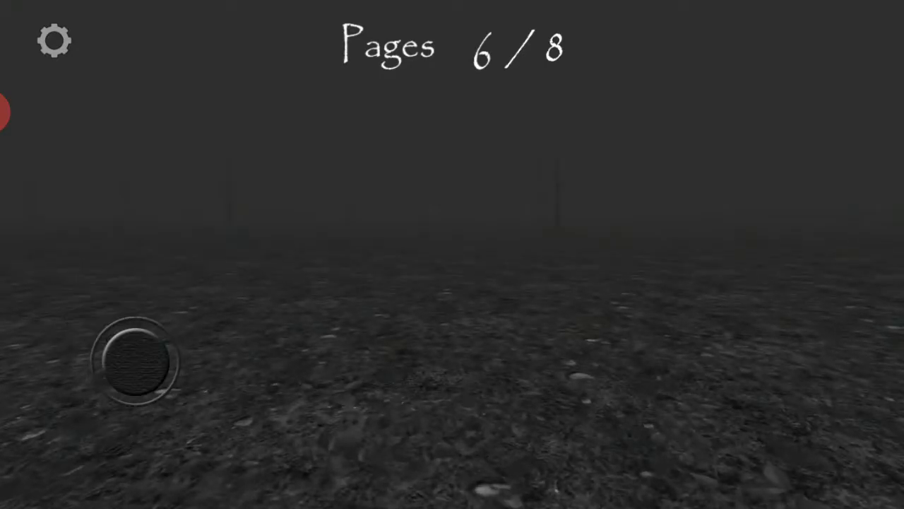
Step: Walk forward across the dark foggy ground until the seventh page is picked up
{"action": "left_click_drag", "start_coordinate": [135, 361], "coordinate": [170, 299]}
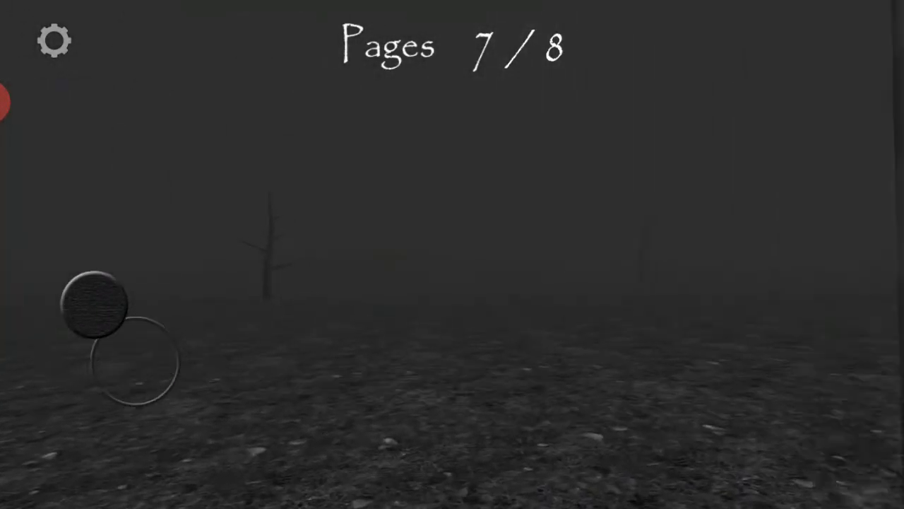
{"action": "left_click_drag", "start_coordinate": [99, 304], "coordinate": [186, 353]}
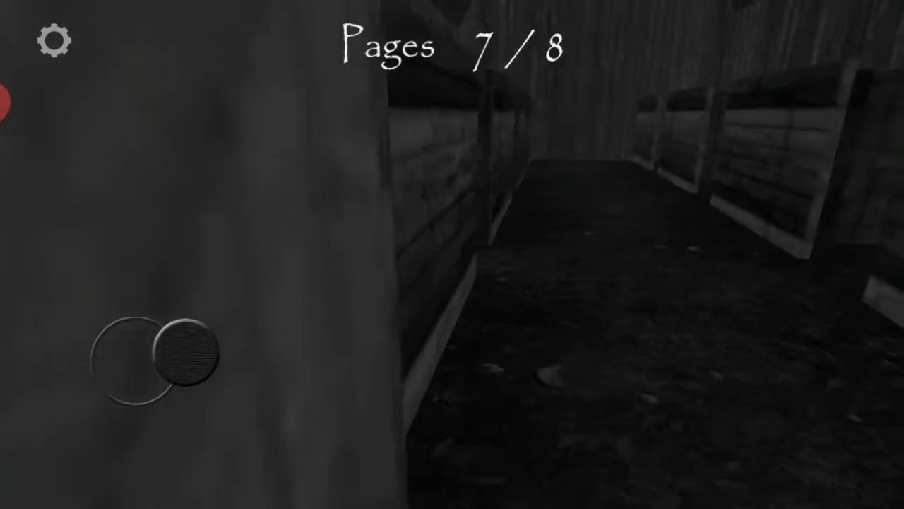
{"action": "left_click_drag", "start_coordinate": [191, 353], "coordinate": [141, 297]}
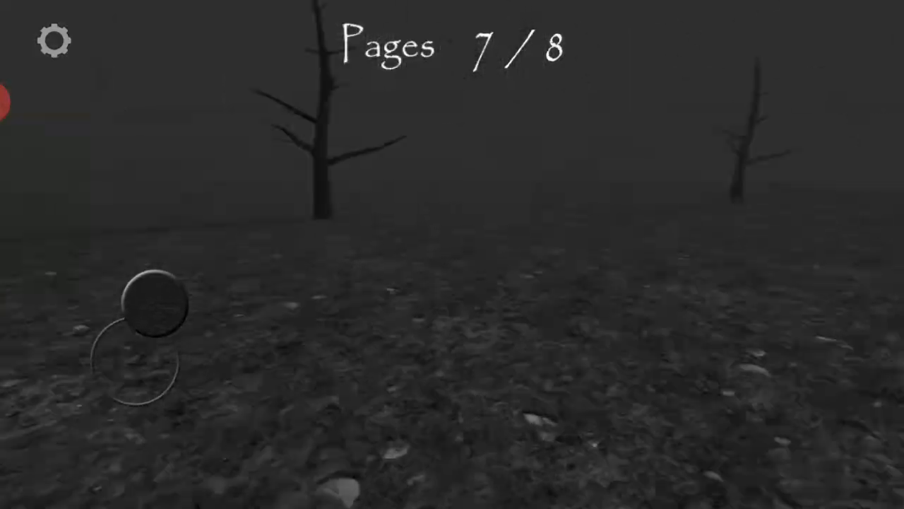
{"action": "left_click_drag", "start_coordinate": [152, 308], "coordinate": [135, 361]}
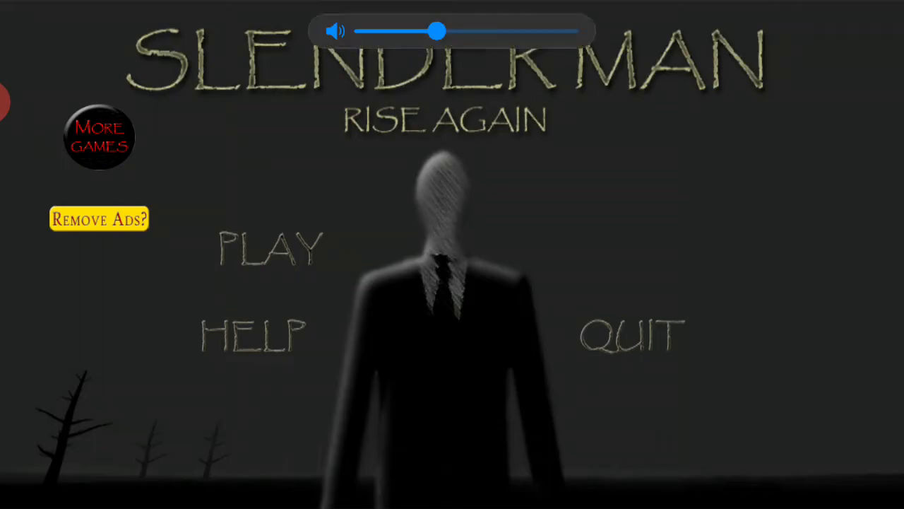
Step: Nudge the device volume slightly higher while on the title menu
{"action": "left_click_drag", "start_coordinate": [437, 31], "coordinate": [452, 31]}
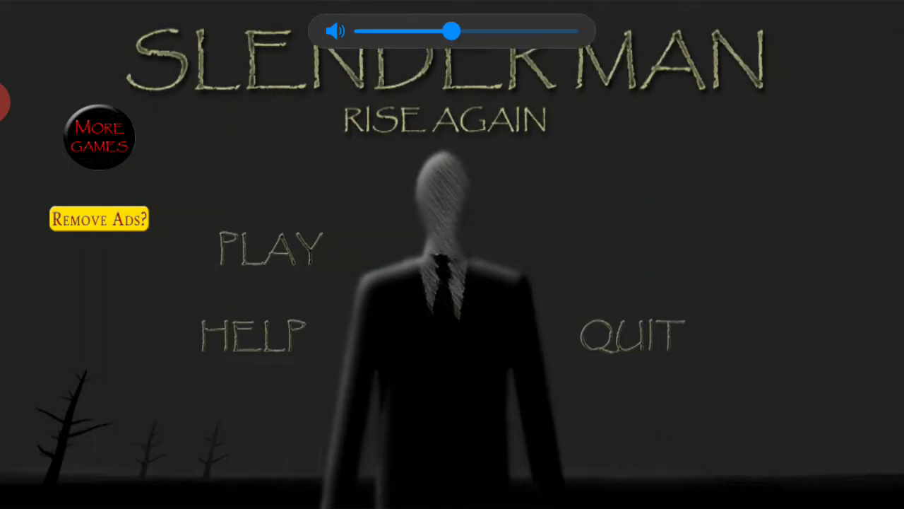